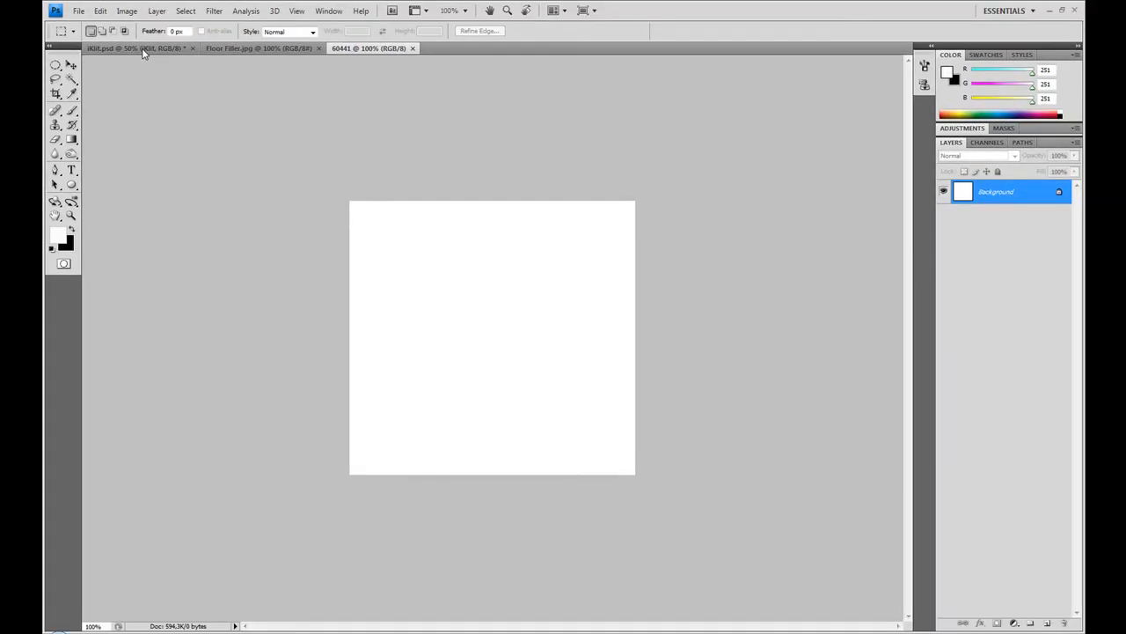
# Step: Review the finished iKlit ad and blank canvas, return to the dancer photo and Magic Wand its black backdrop
pyautogui.click(132, 48)
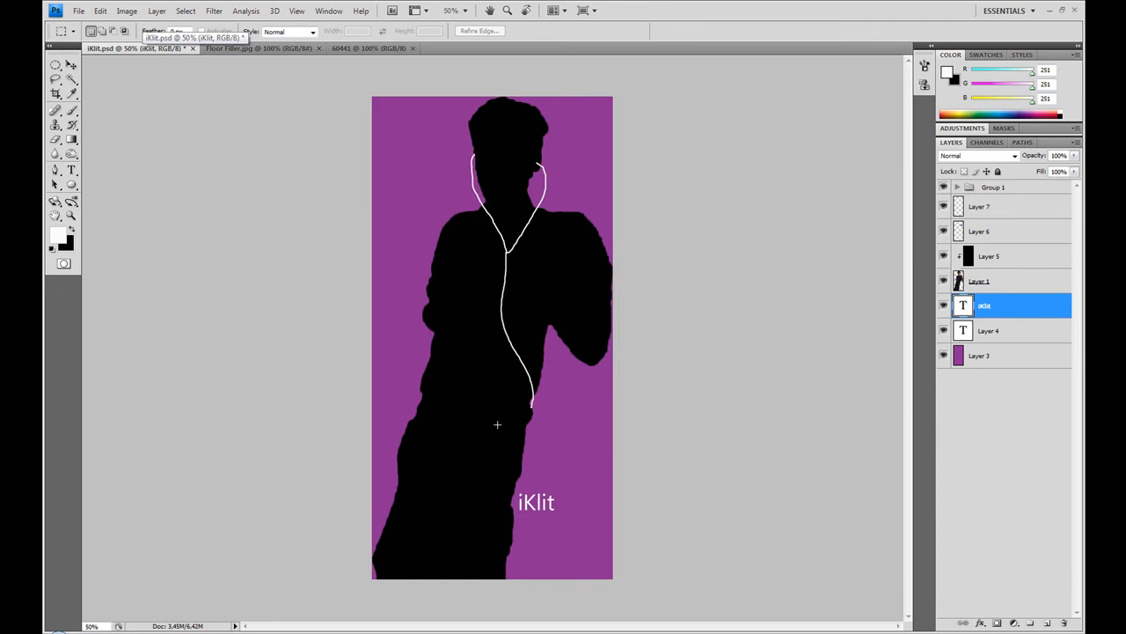
pyautogui.moveTo(579, 359)
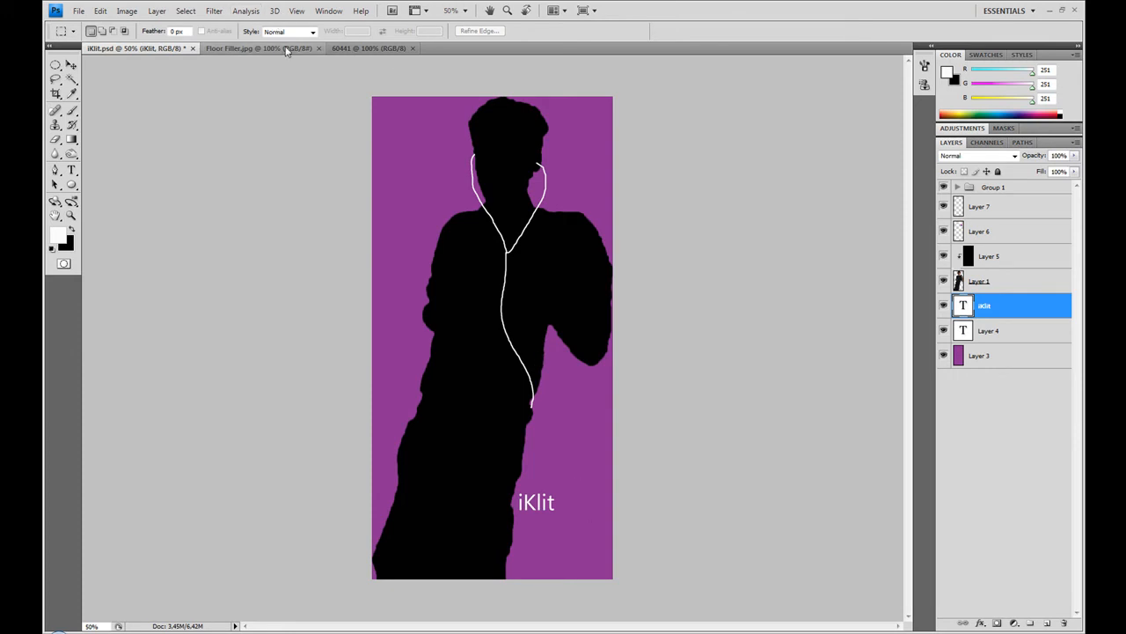
pyautogui.click(258, 48)
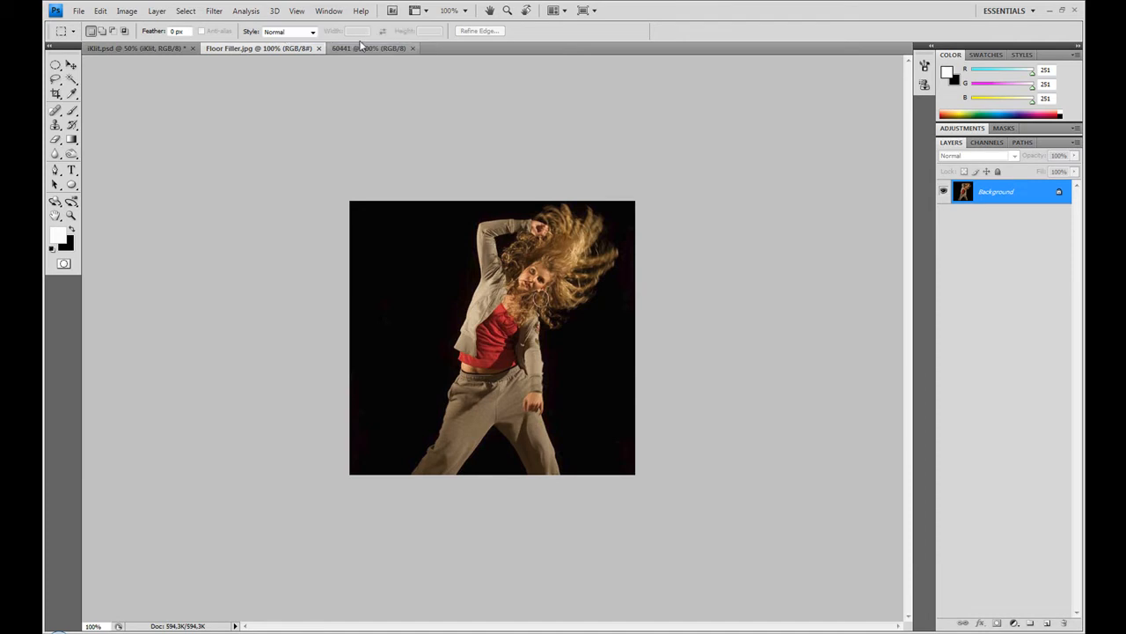
pyautogui.click(368, 47)
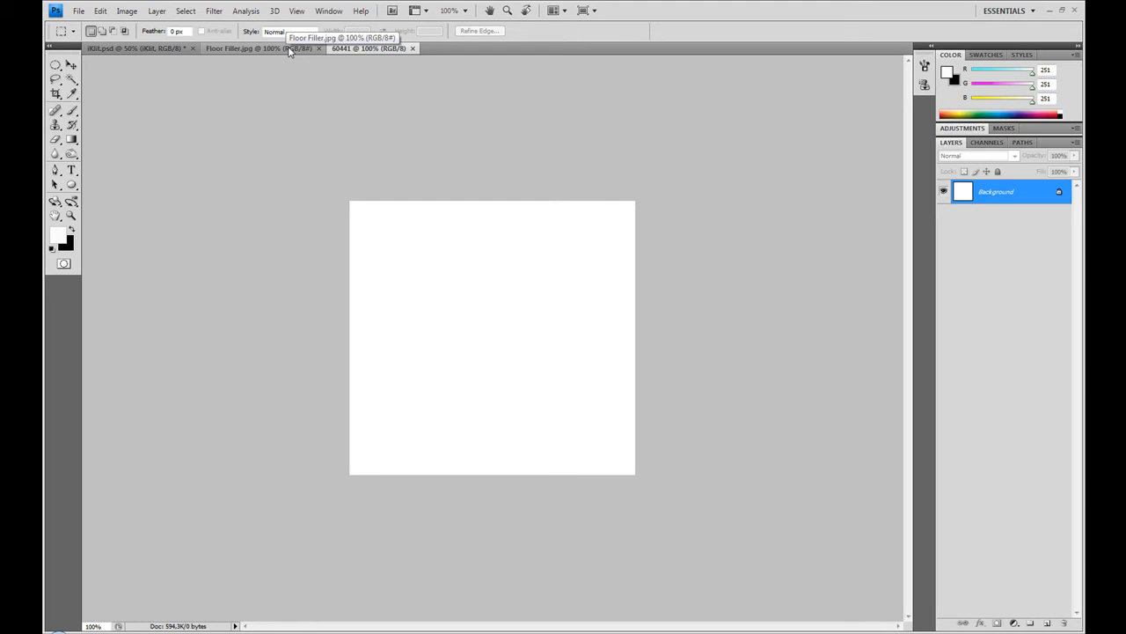
pyautogui.click(257, 48)
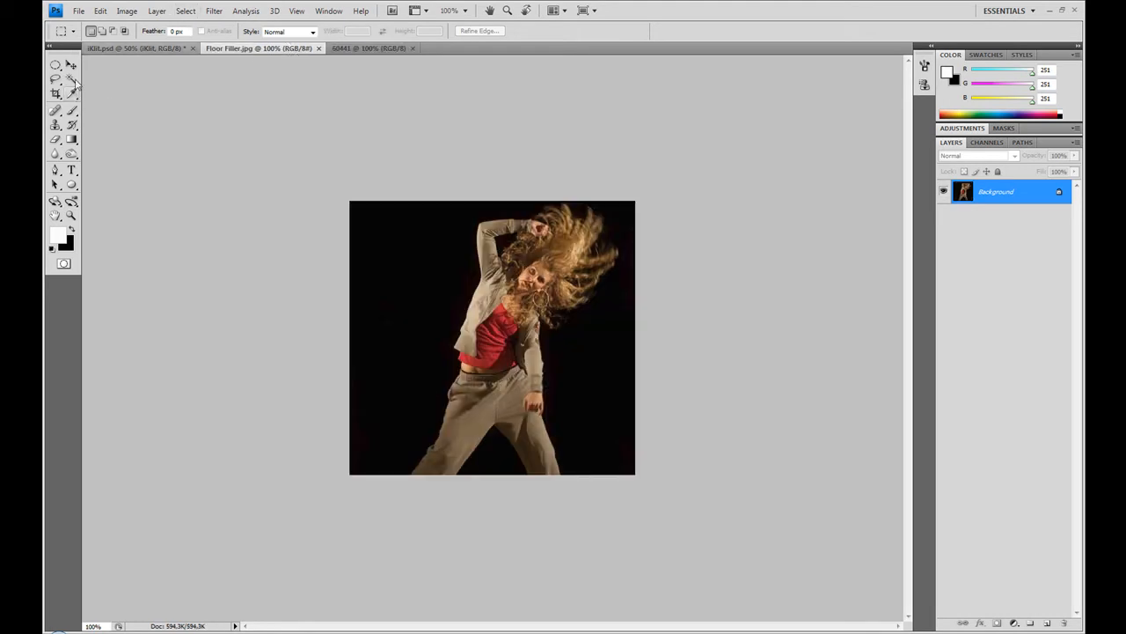
pyautogui.click(70, 79)
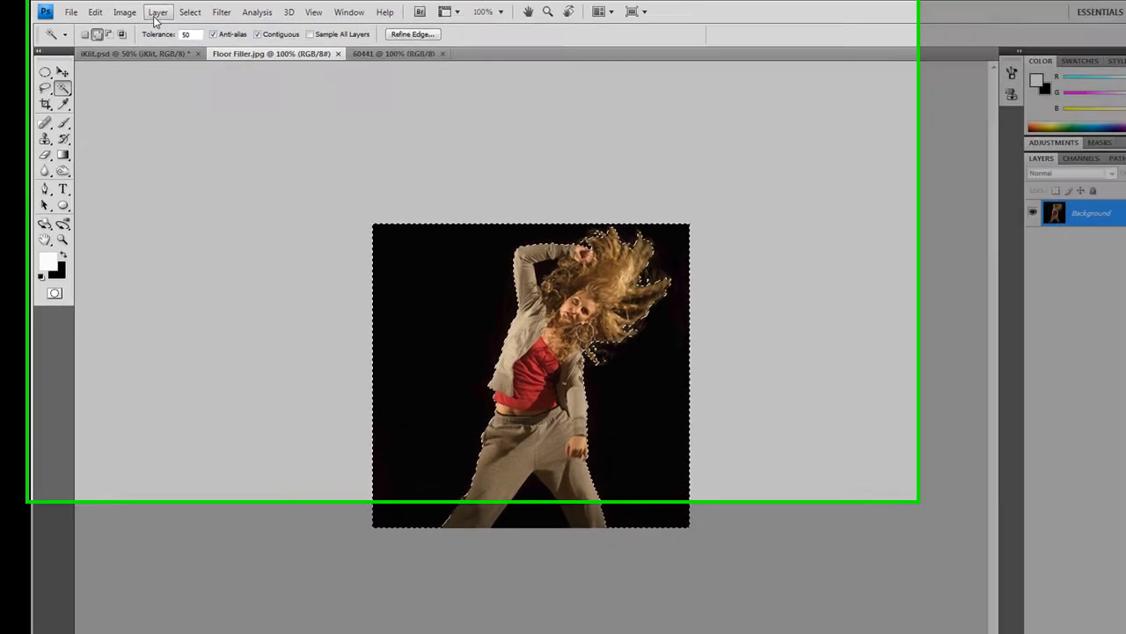
# Step: Invert the selection via Select > Inverse so the dancer is selected instead of the backdrop
pyautogui.click(204, 10)
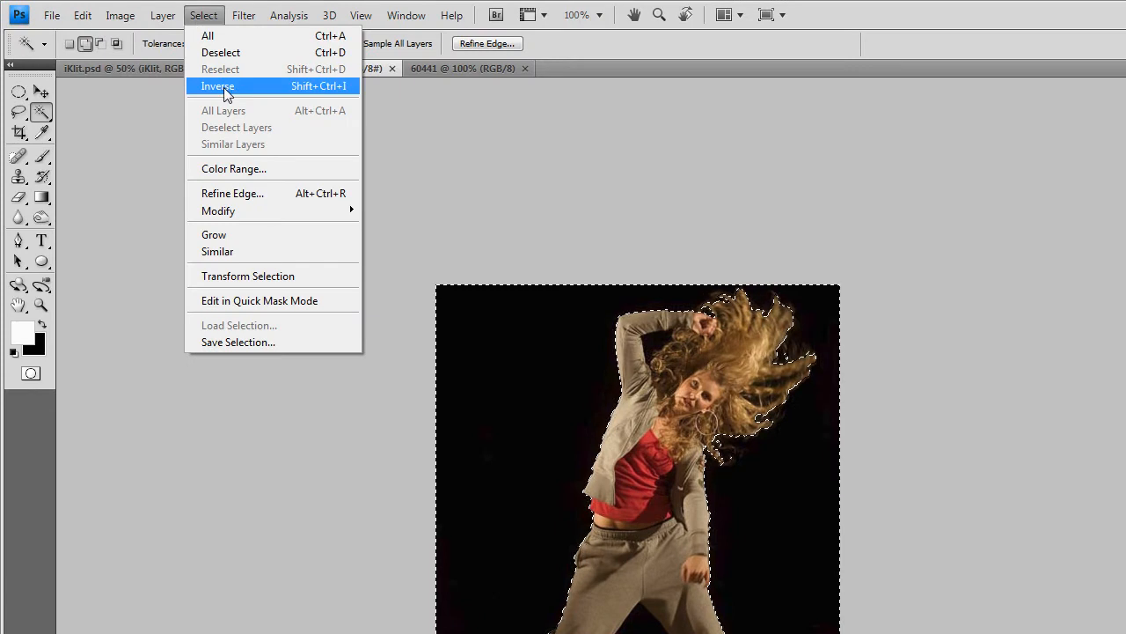
pyautogui.click(218, 84)
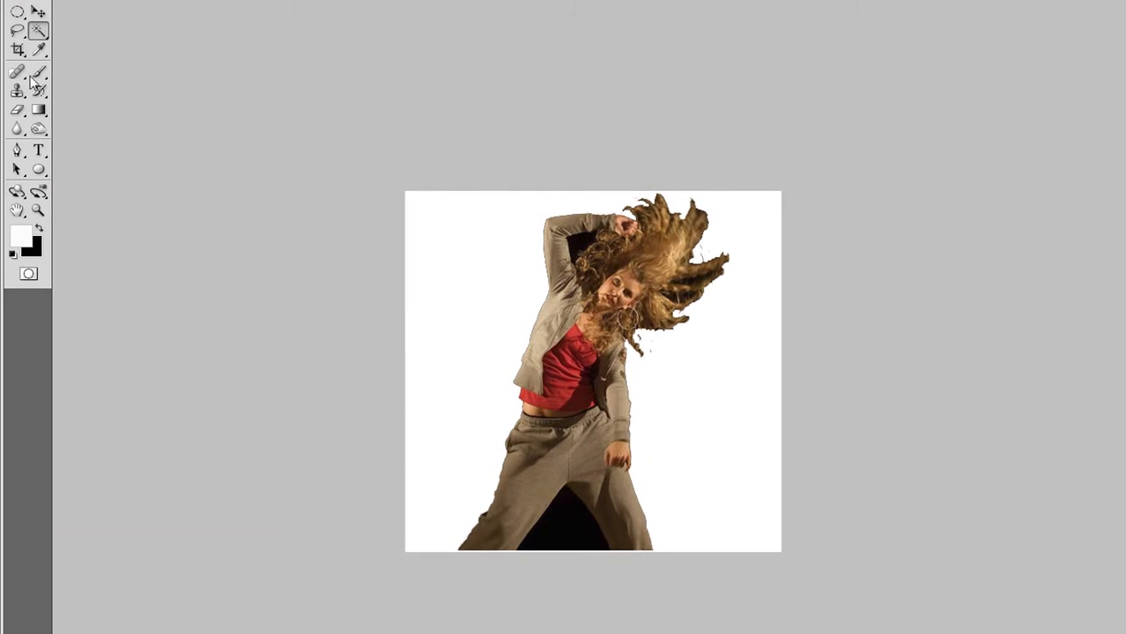
# Step: Erase the dark patch left between the dancer's legs with the Eraser Tool
pyautogui.click(17, 109)
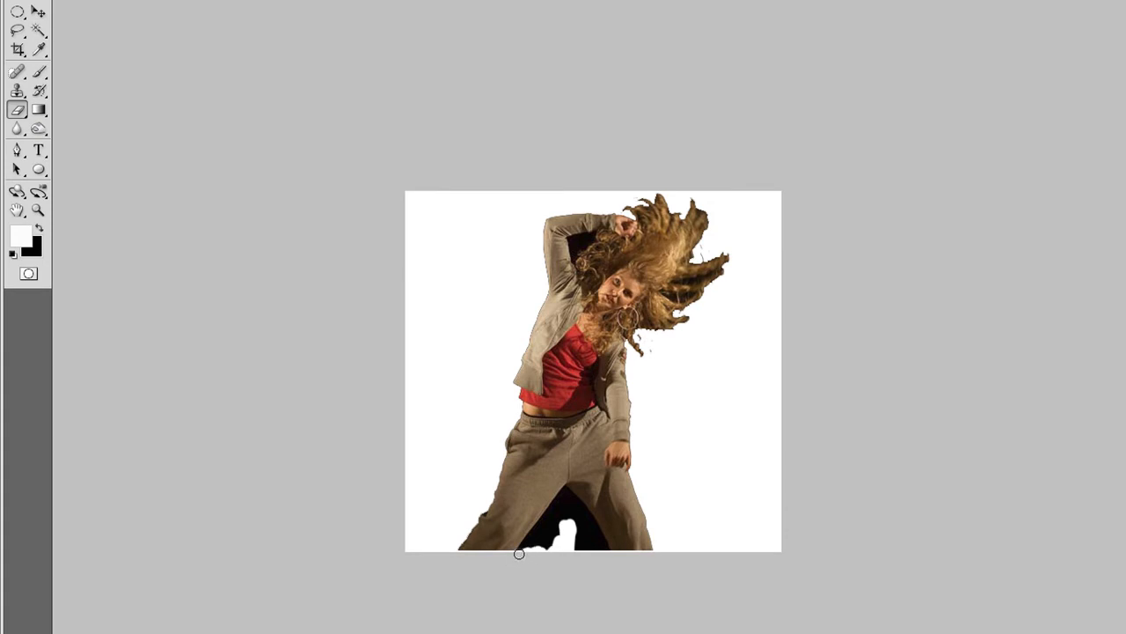
pyautogui.moveTo(519, 555); pyautogui.dragTo(567, 494)
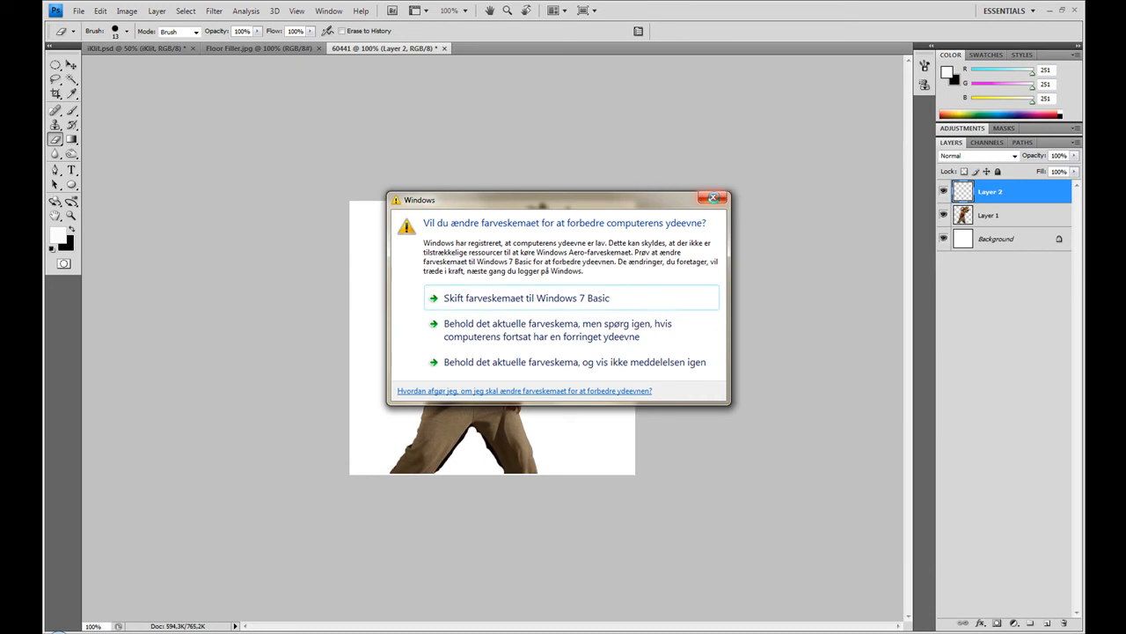
# Step: Dismiss the Windows warning and fill Layer 2 with solid black via Edit > Fill
pyautogui.click(712, 197)
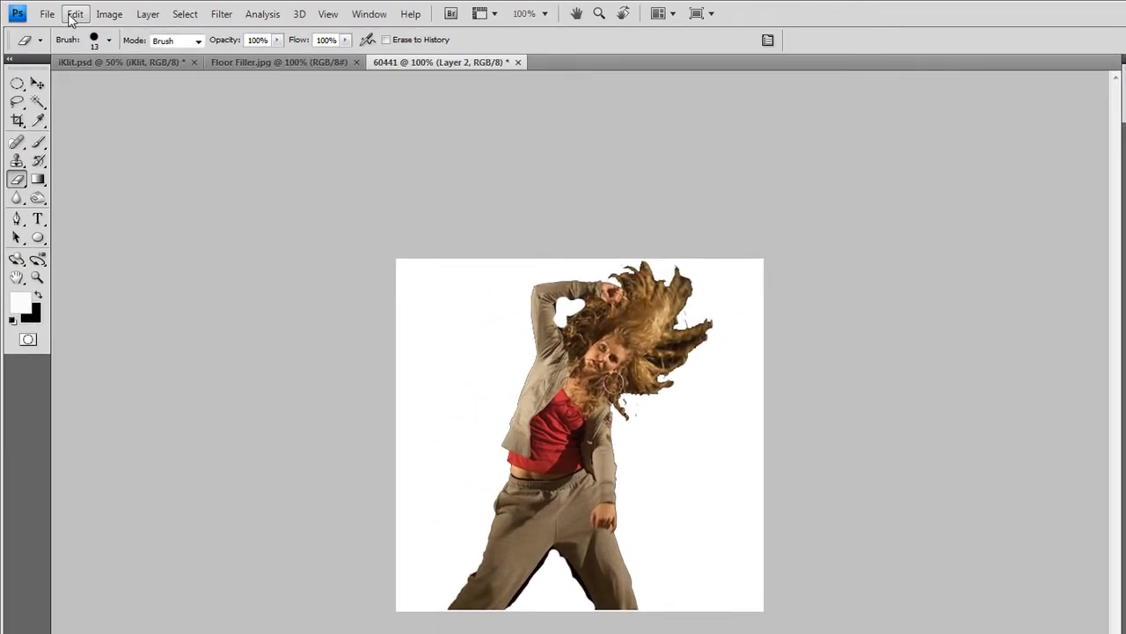
pyautogui.click(74, 14)
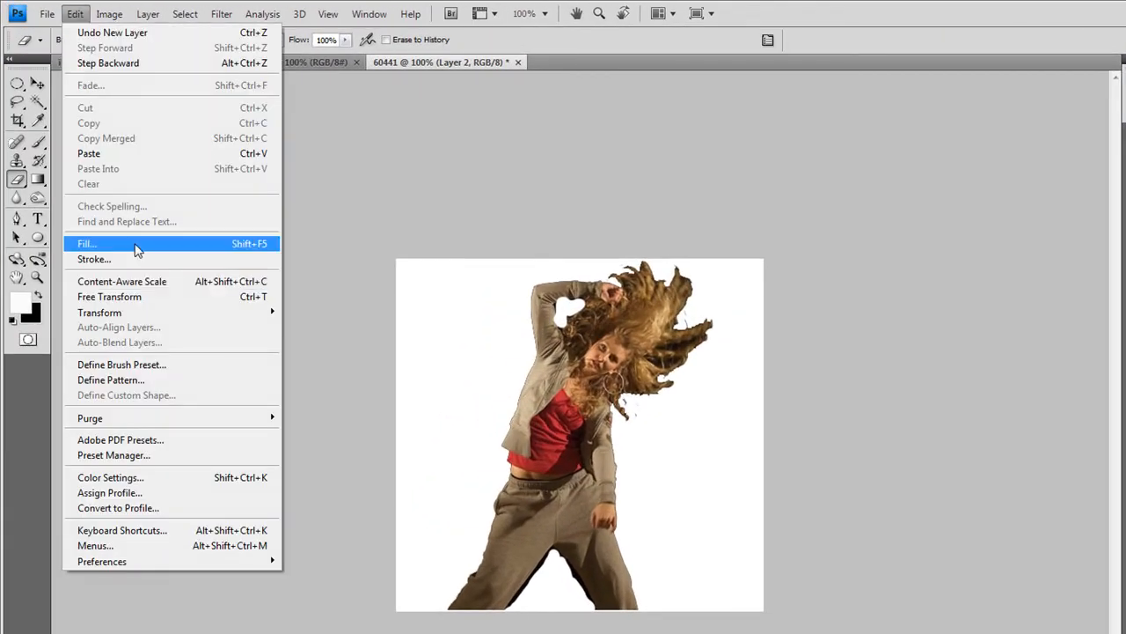
pyautogui.click(86, 243)
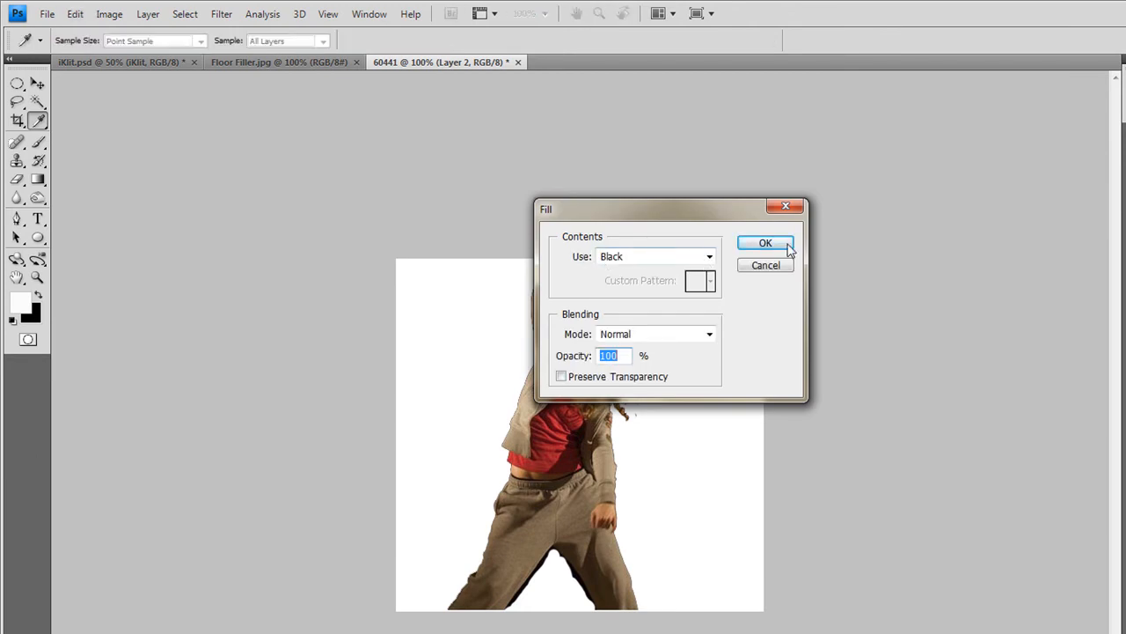
pyautogui.click(763, 243)
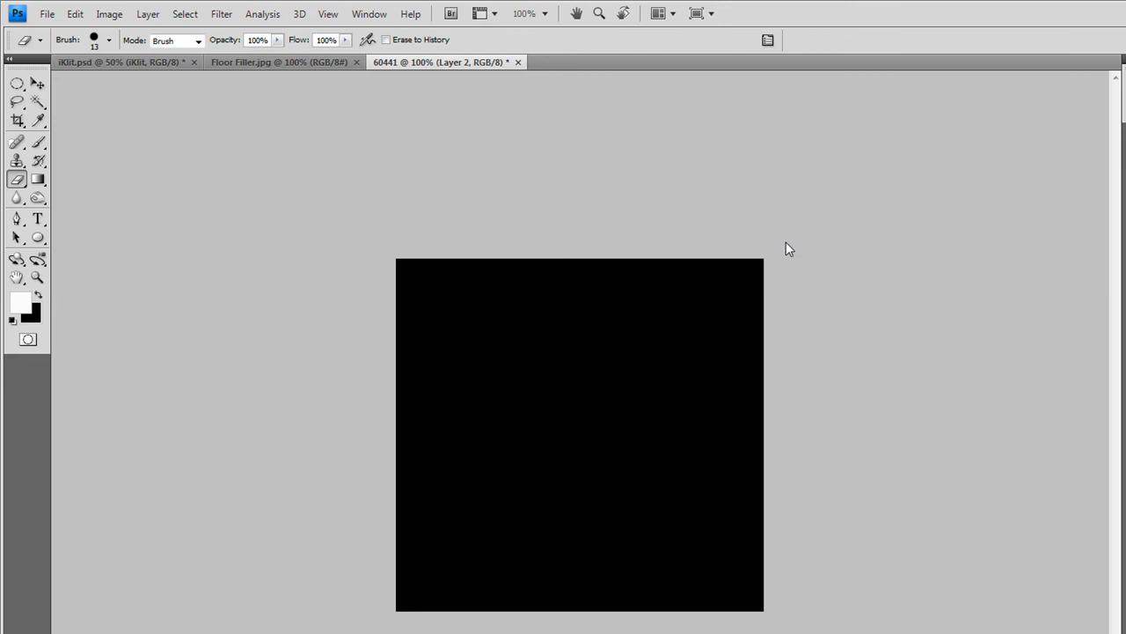
pyautogui.moveTo(893, 345)
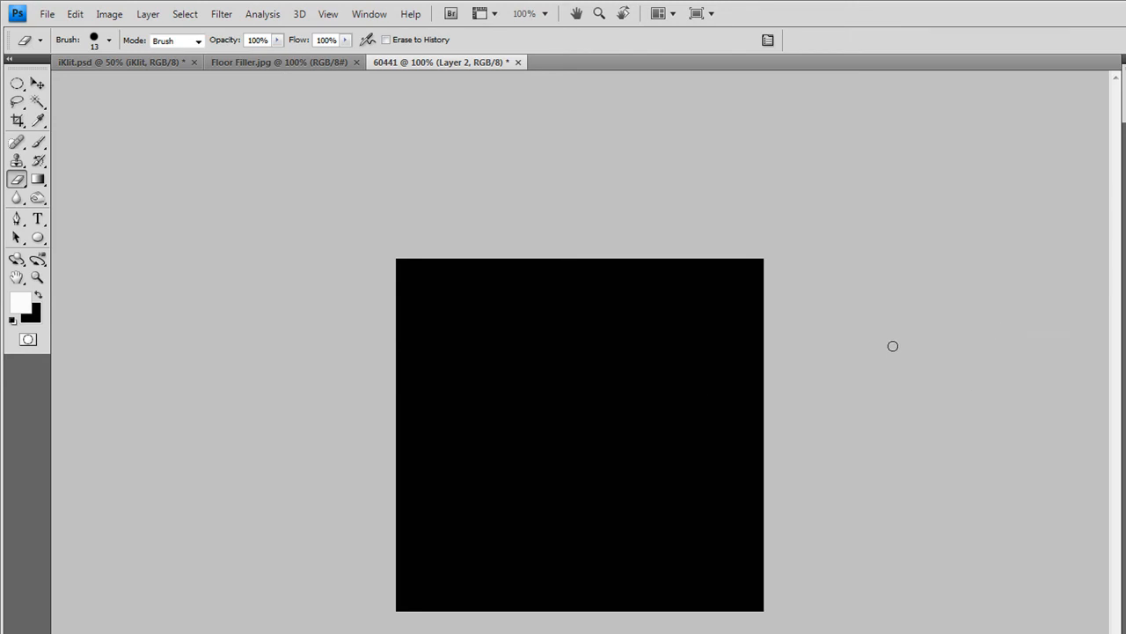
pyautogui.moveTo(894, 352)
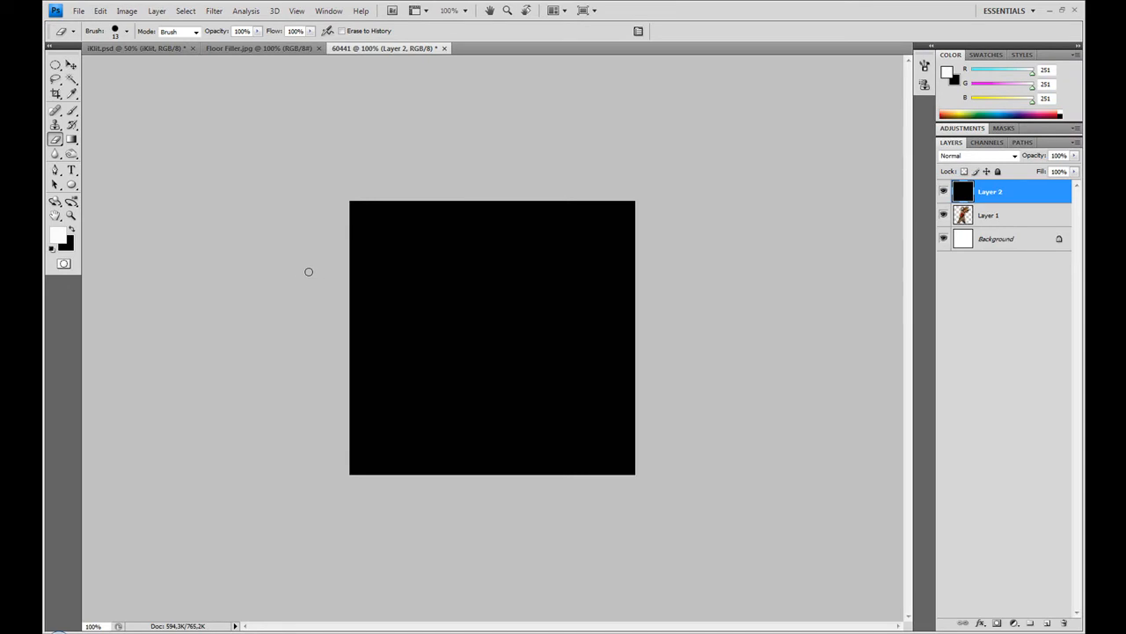
pyautogui.moveTo(958, 275)
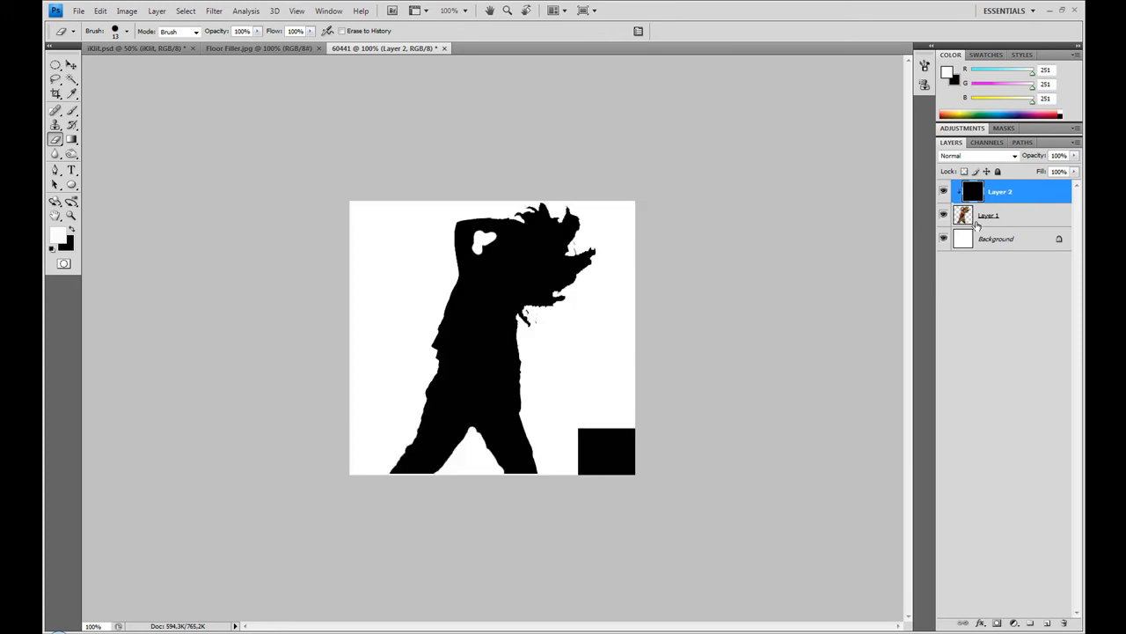
# Step: Select Layer 1 and then the white Background layer, leaving a clean silhouette
pyautogui.click(1004, 214)
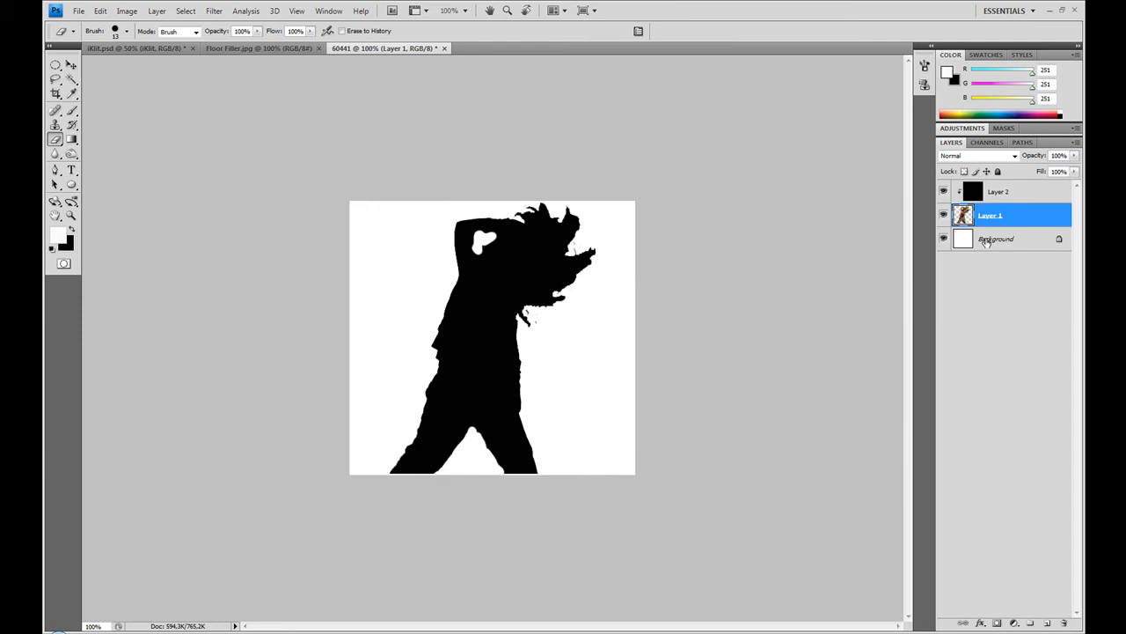
pyautogui.click(996, 240)
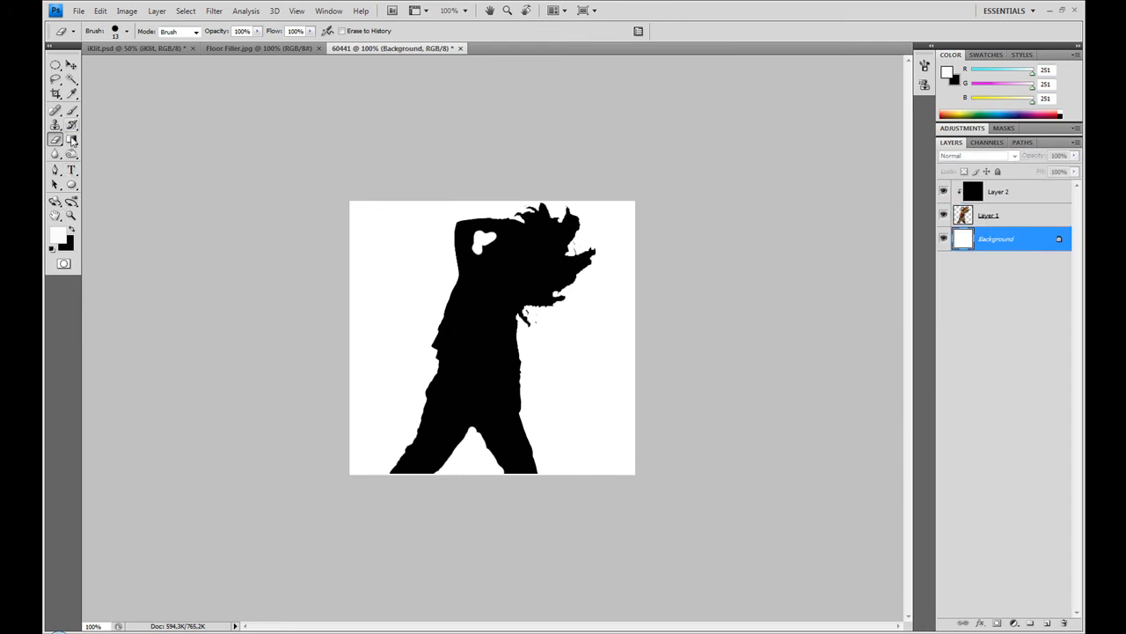
pyautogui.moveTo(73, 139)
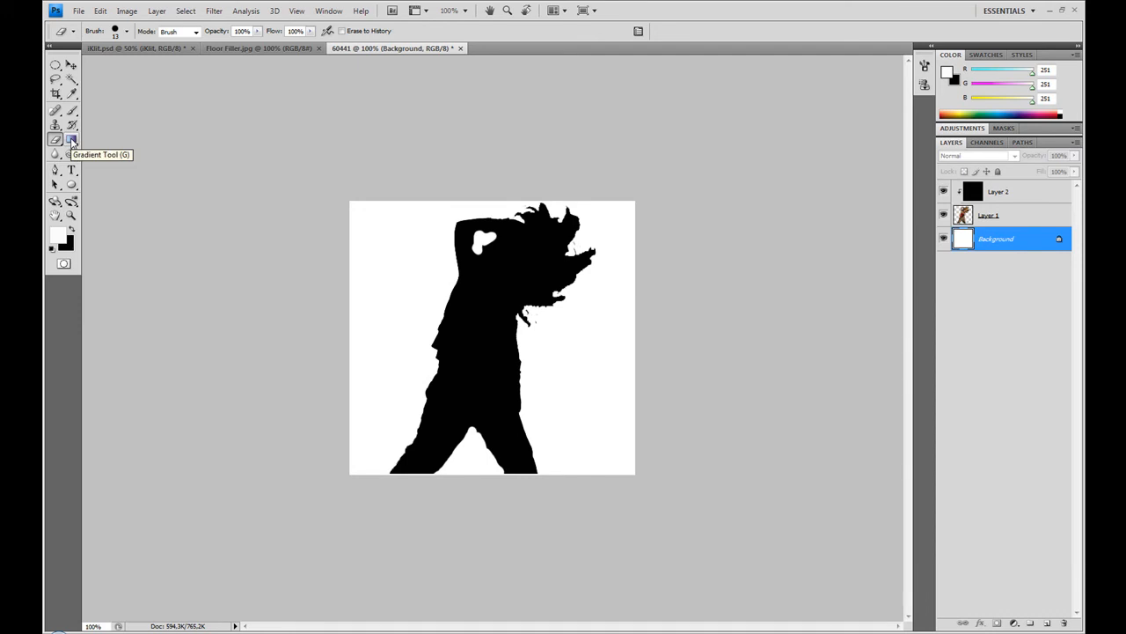
# Step: Fill the white background with purple using the Paint Bucket, then select Layer 2
pyautogui.click(73, 141)
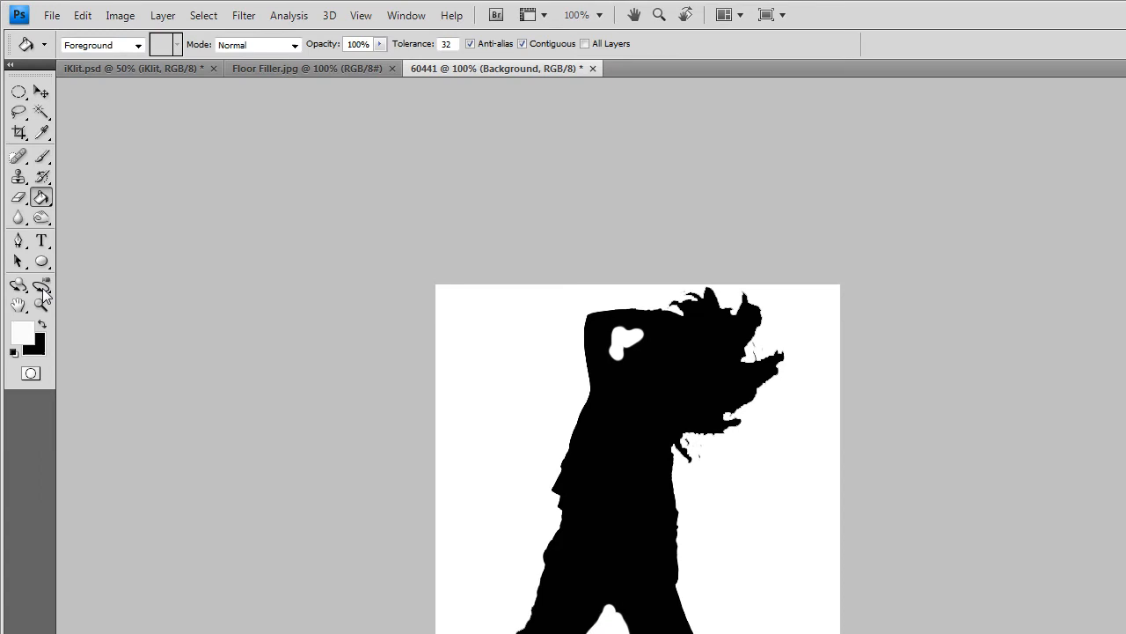
pyautogui.click(22, 331)
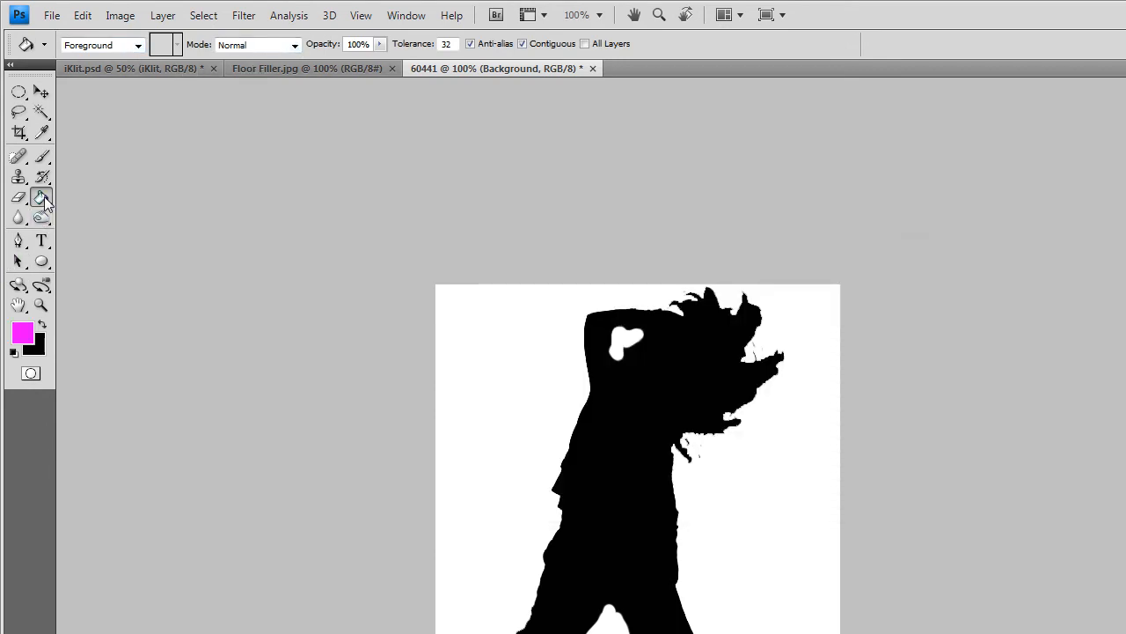
pyautogui.click(488, 514)
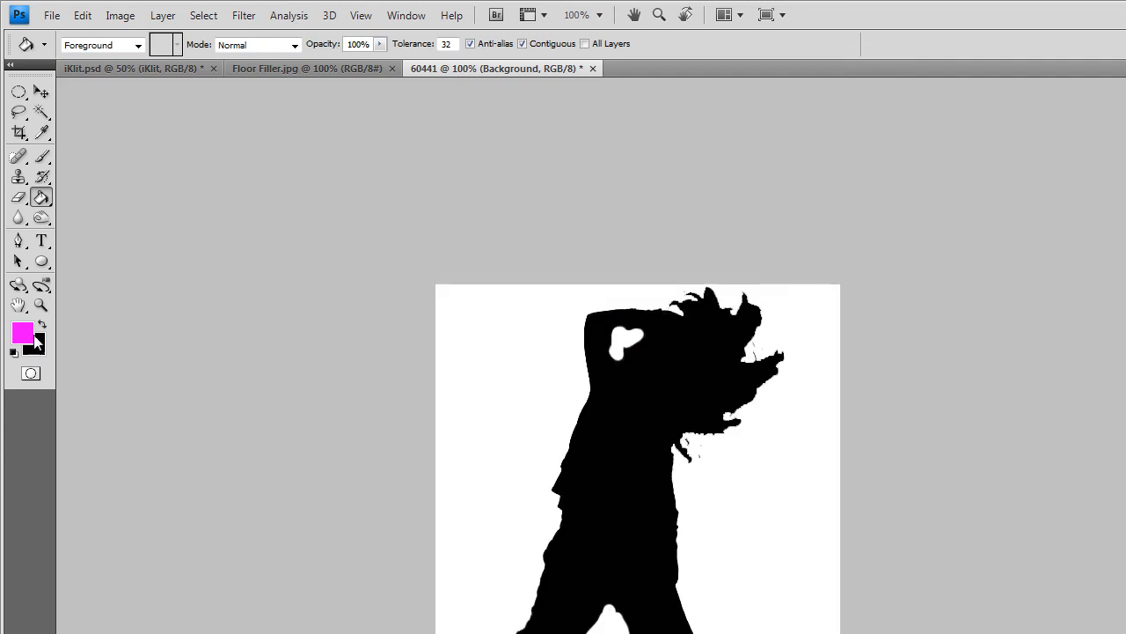
pyautogui.click(23, 331)
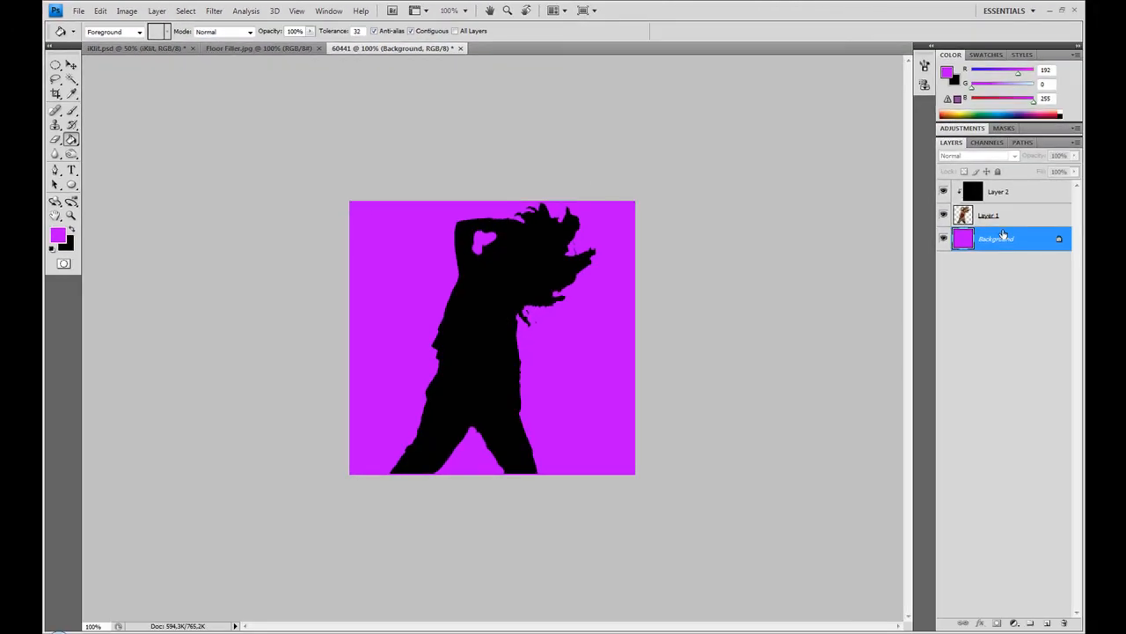
pyautogui.click(989, 215)
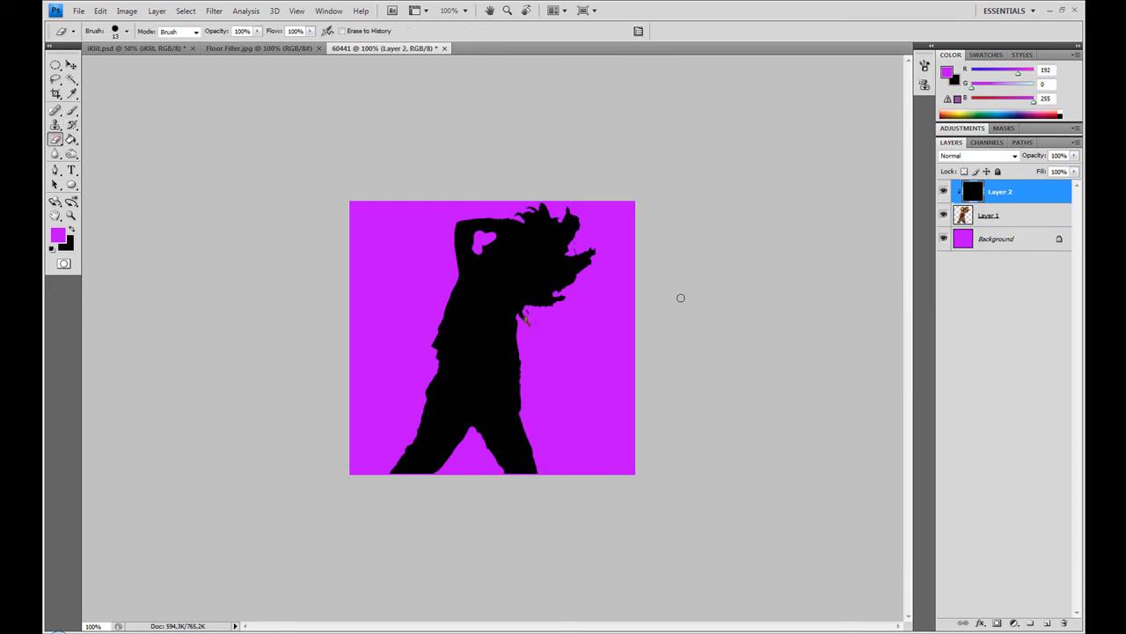
# Step: Set the Brush Tool to a 30 px diameter with 100% hardness for Layer 2
pyautogui.click(989, 214)
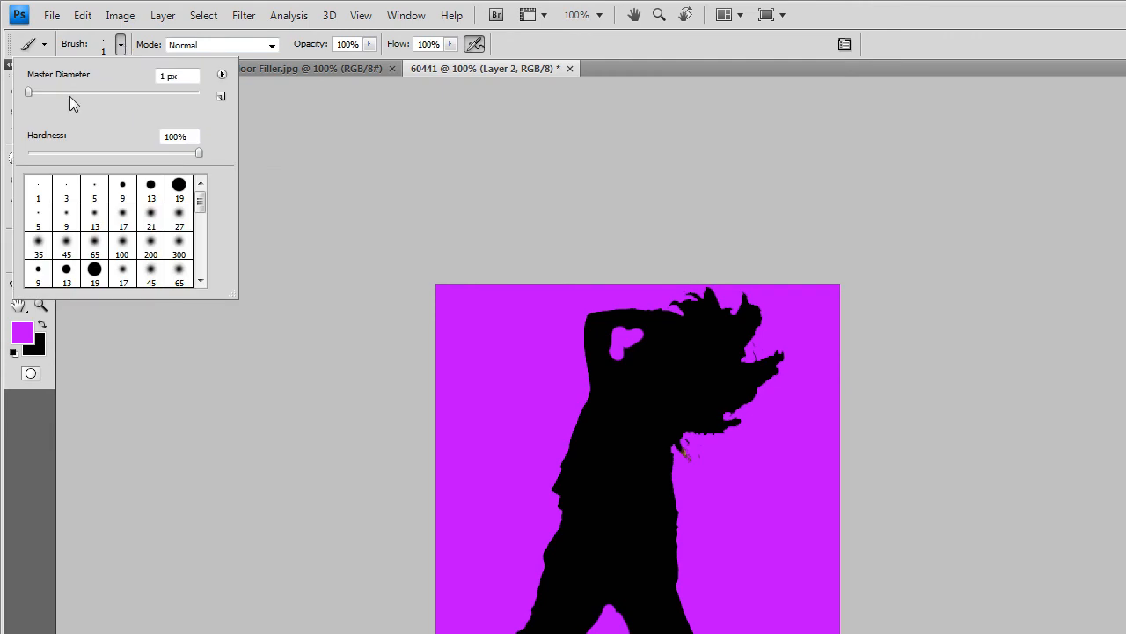
pyautogui.moveTo(29, 91); pyautogui.dragTo(53, 91)
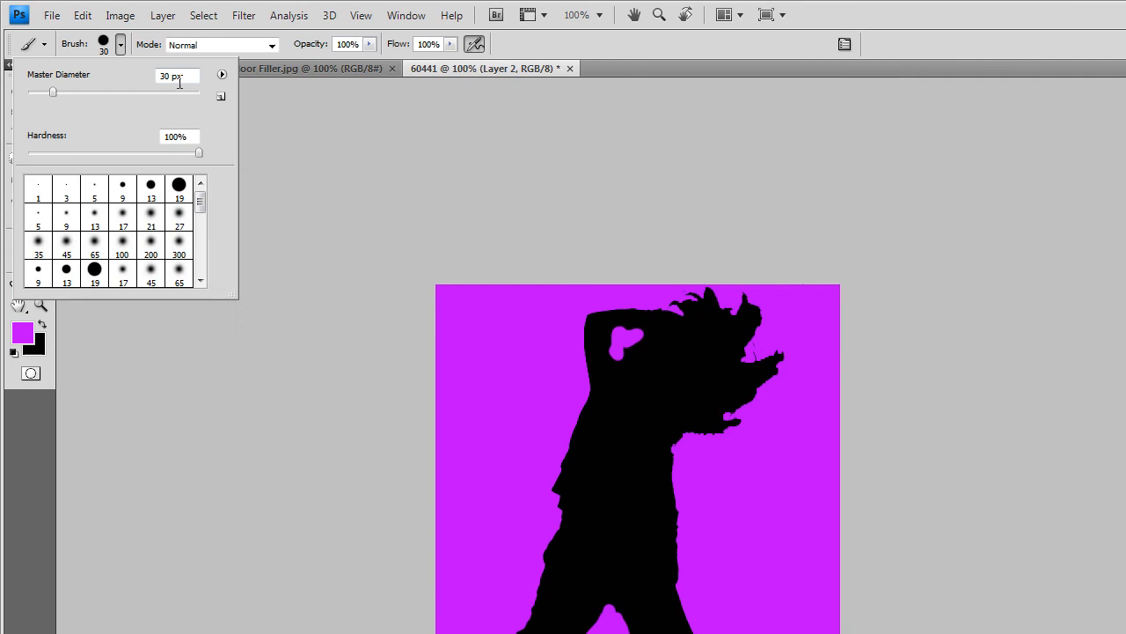
pyautogui.write('1')
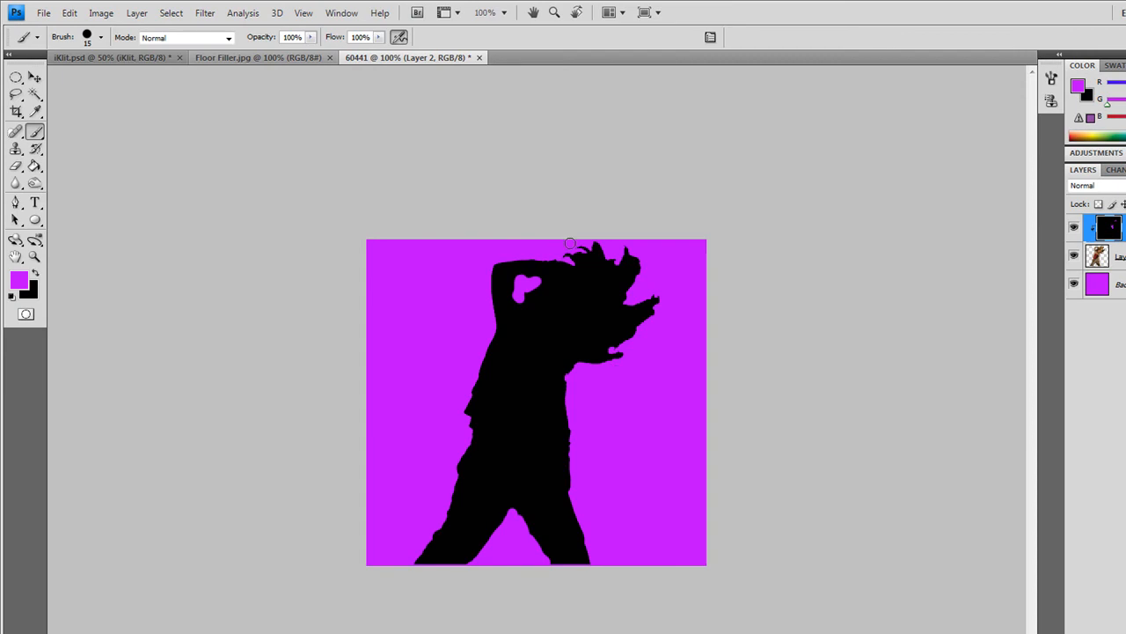
pyautogui.moveTo(292, 236)
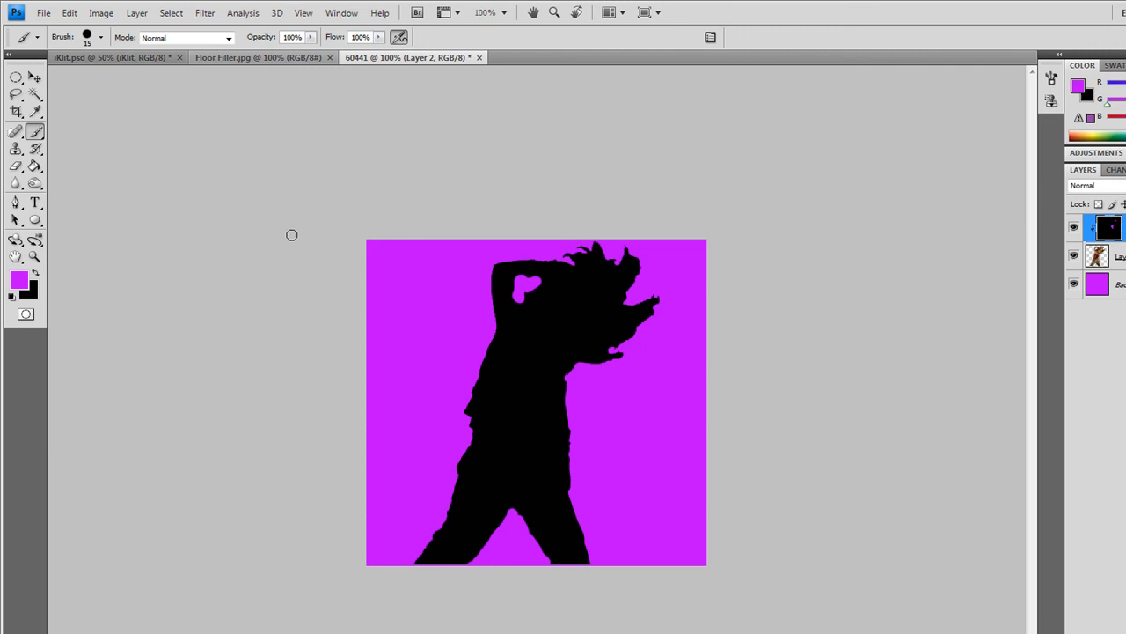
pyautogui.moveTo(289, 234)
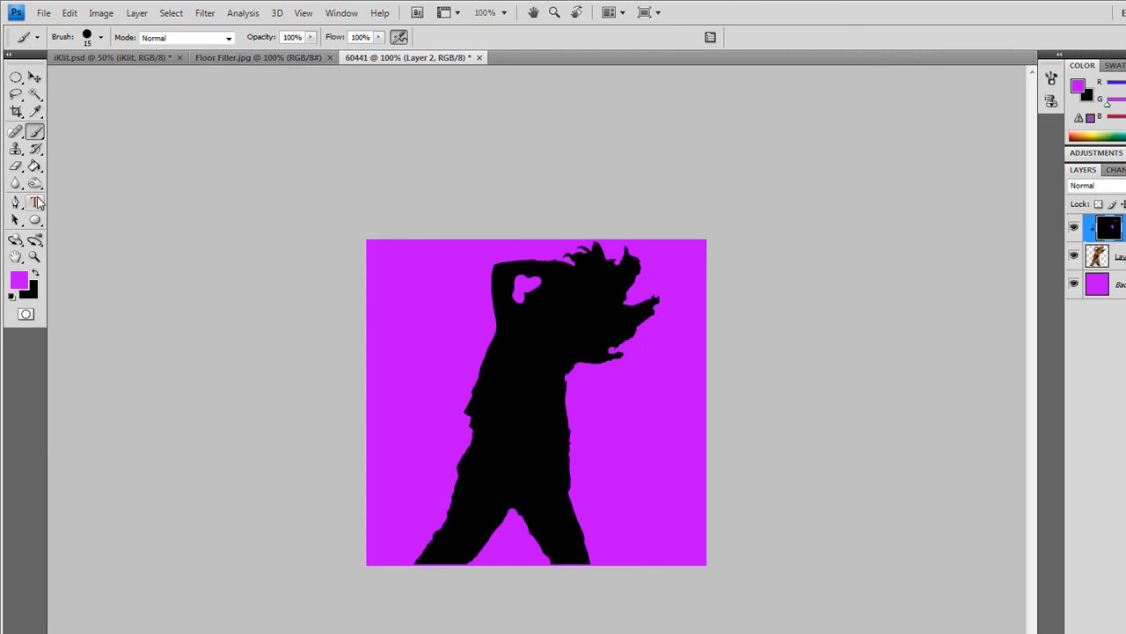
# Step: Add white 'iDance' type in the top-left corner of the purple canvas
pyautogui.click(36, 203)
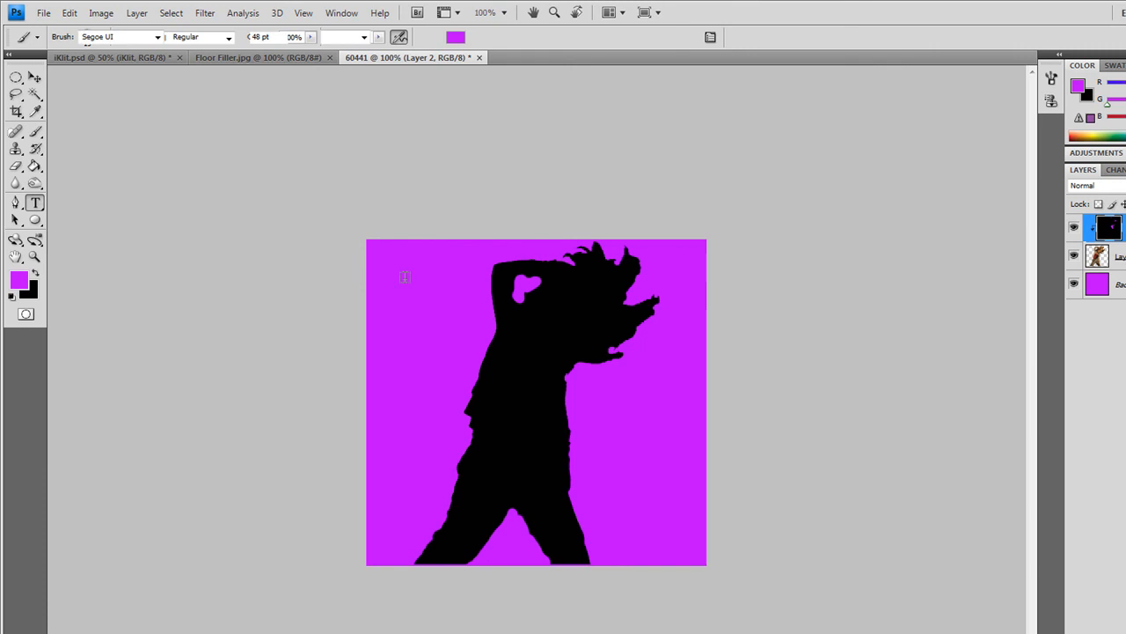
pyautogui.click(35, 203)
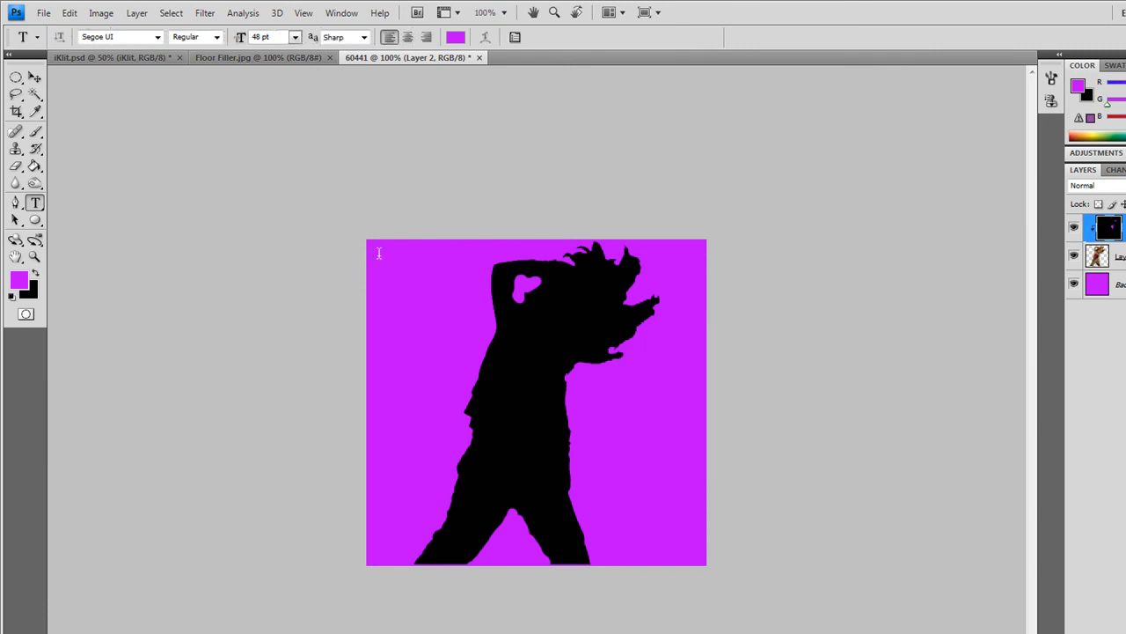
pyautogui.click(384, 255)
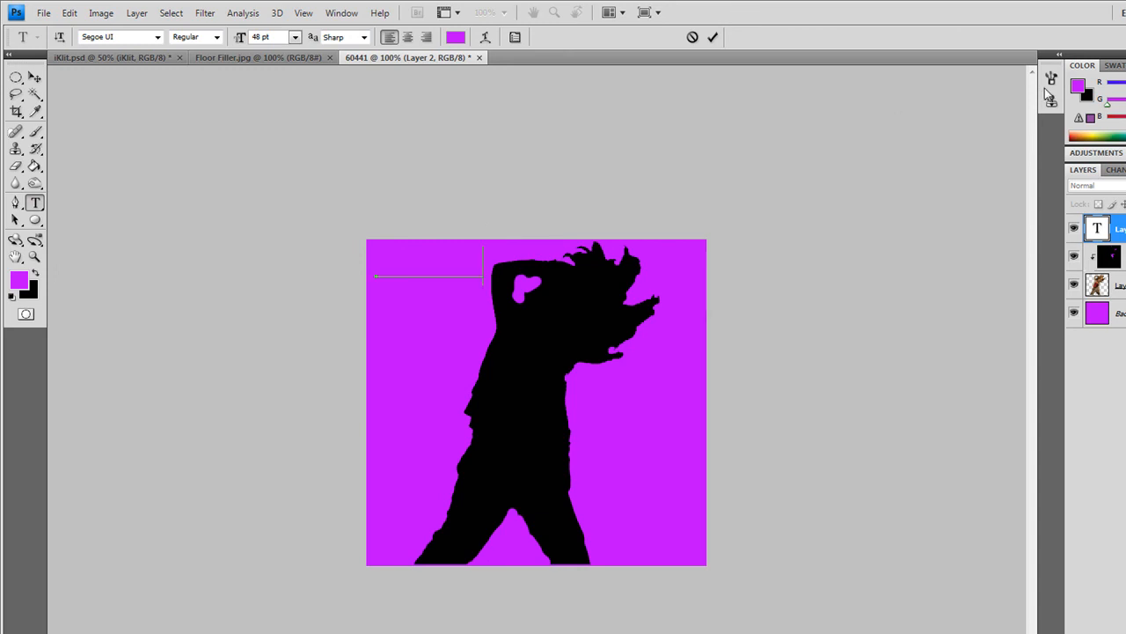
pyautogui.click(18, 279)
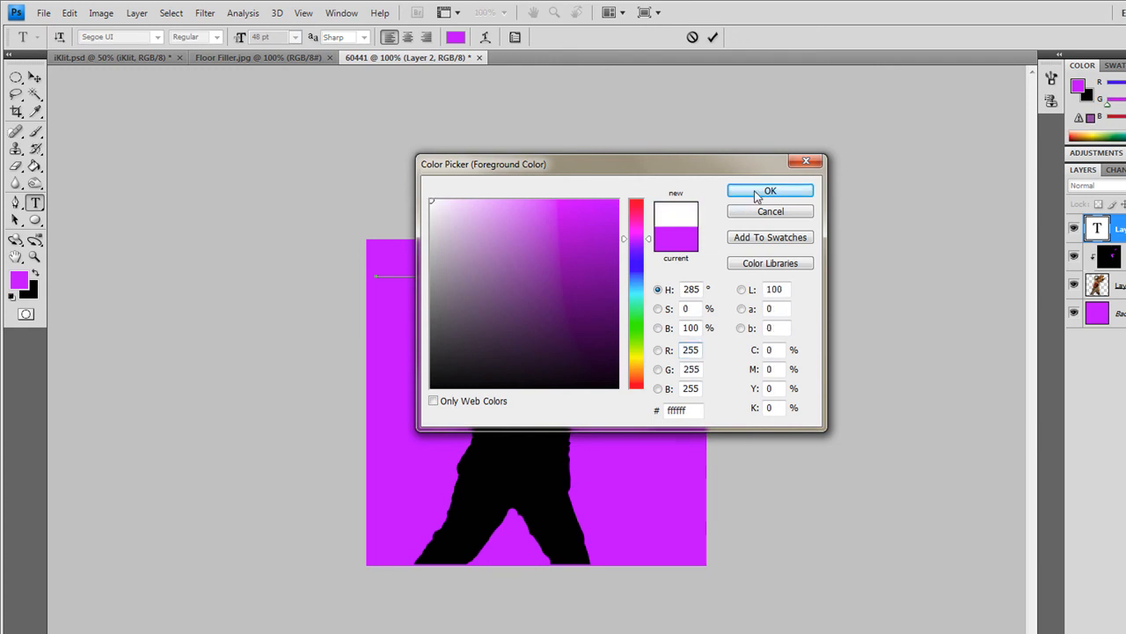
pyautogui.click(771, 190)
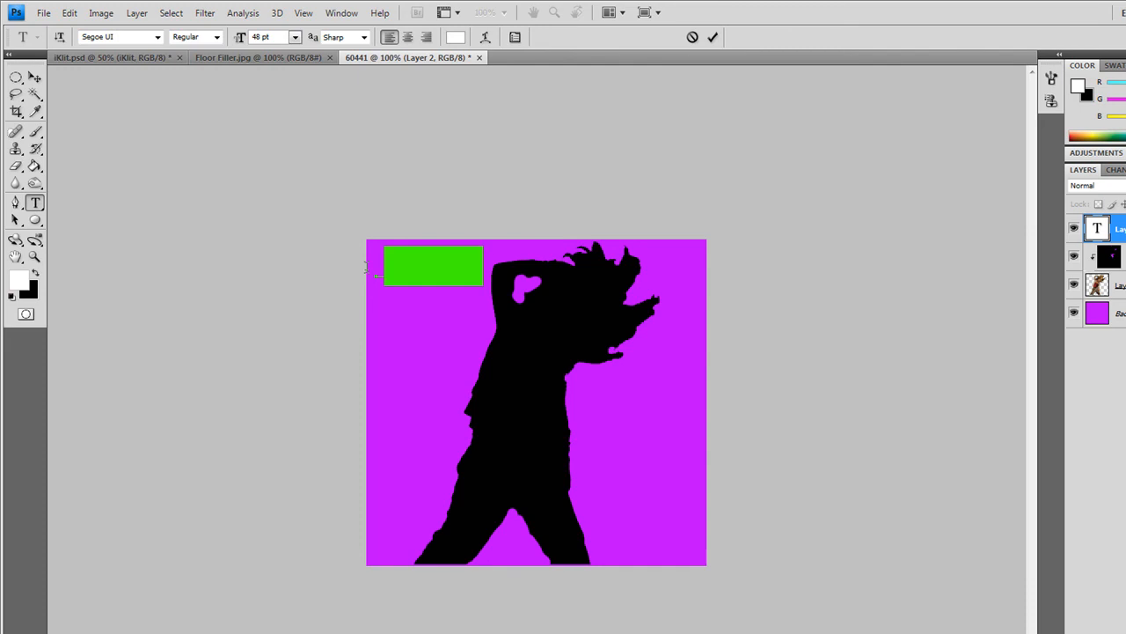
pyautogui.click(454, 37)
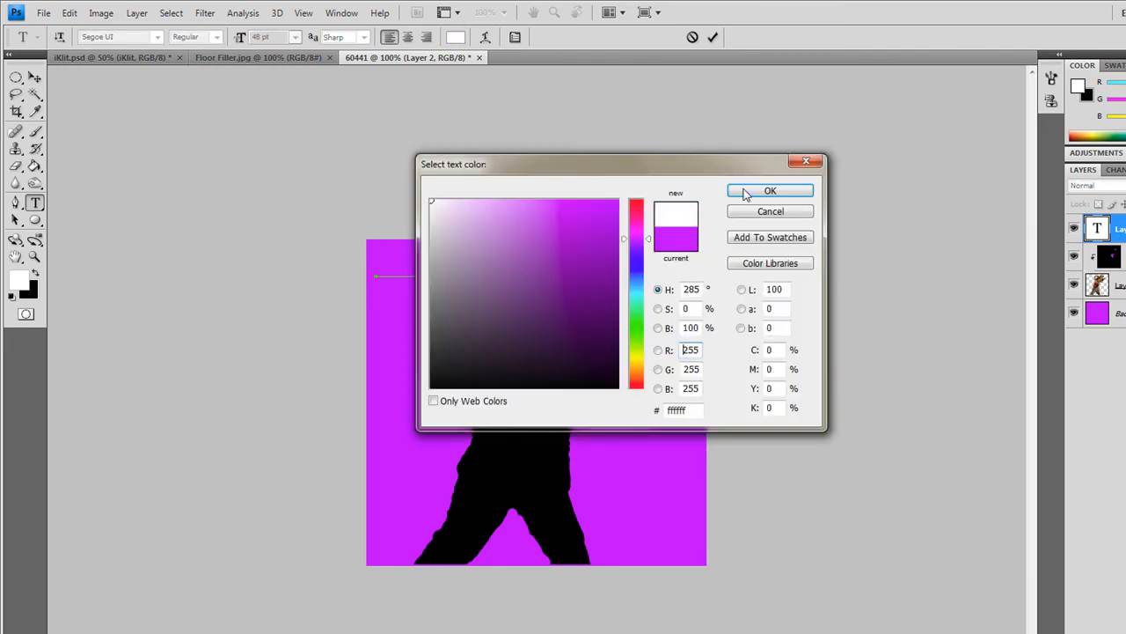
pyautogui.click(770, 190)
pyautogui.write('iDance')
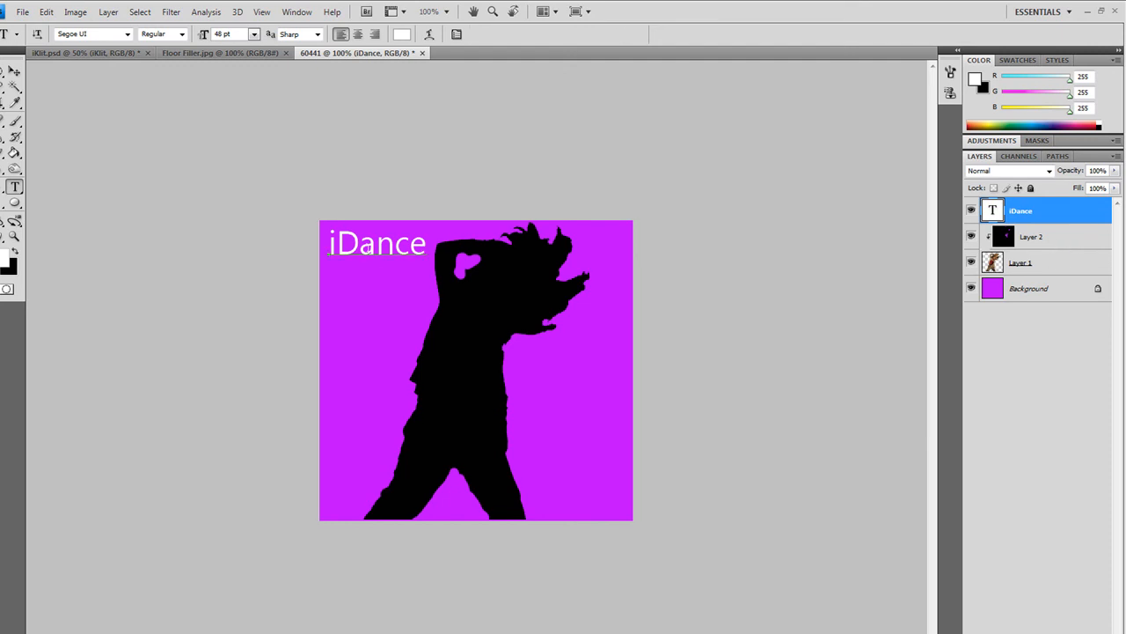
# Step: Move the iDance text to the bottom-right corner and reselect Layer 2
pyautogui.moveTo(377, 243); pyautogui.dragTo(581, 480)
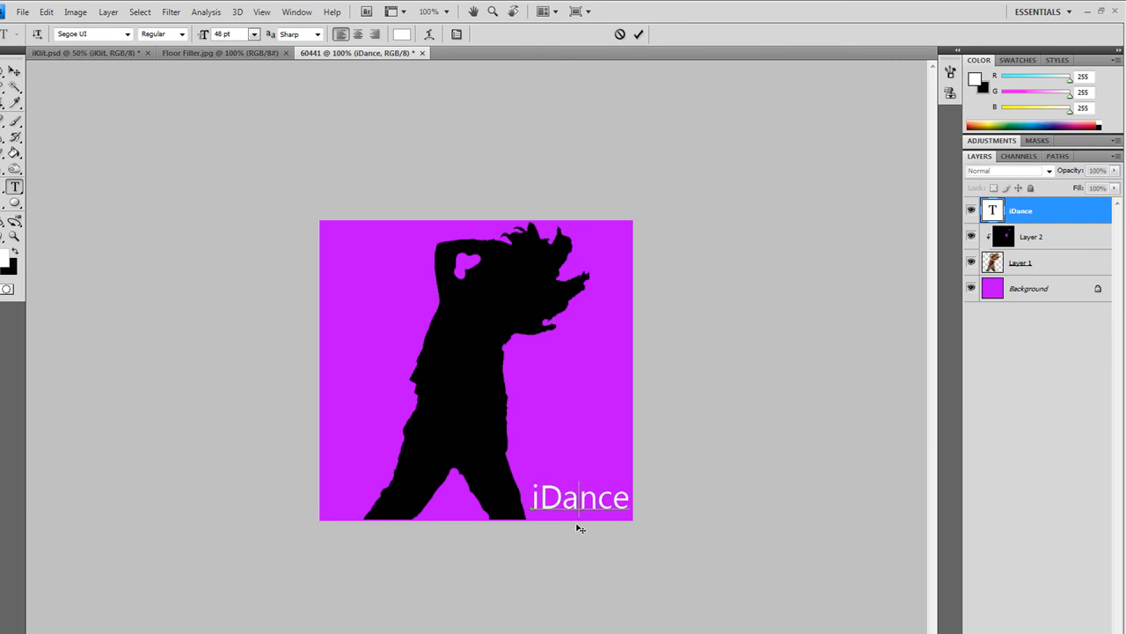
pyautogui.click(1033, 235)
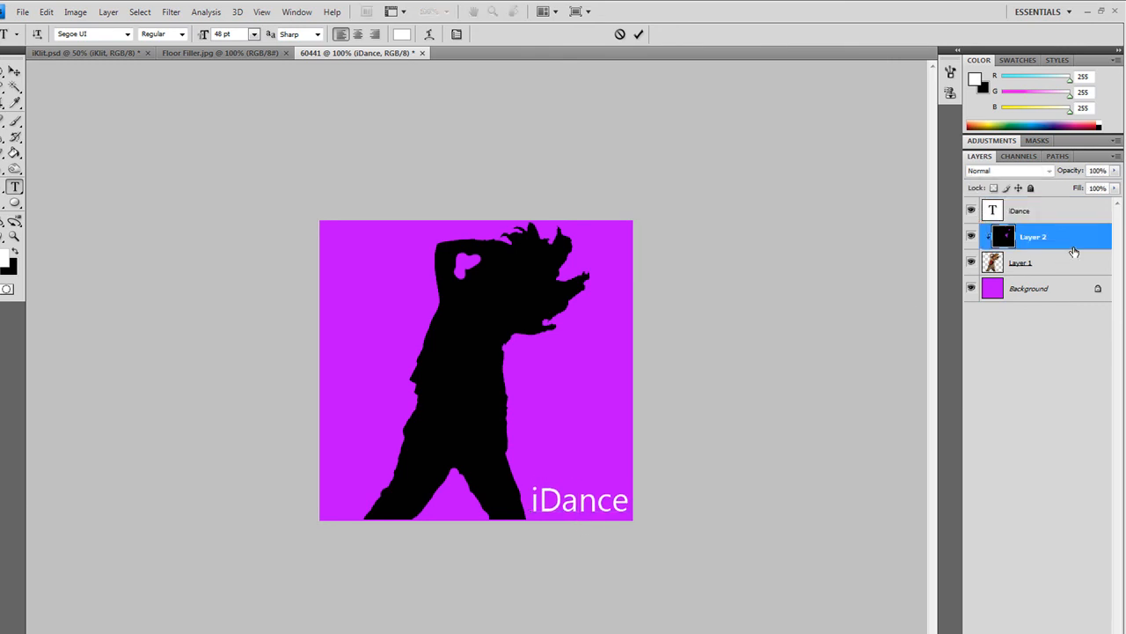